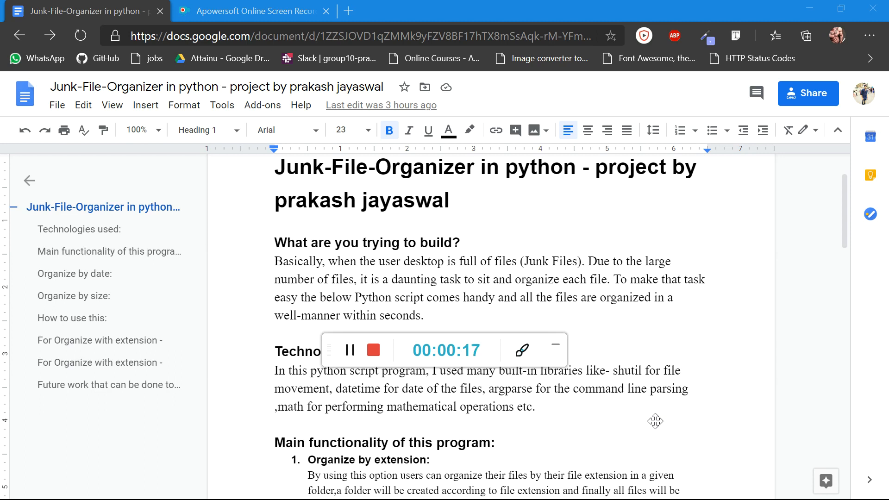
pyautogui.moveTo(625, 295)
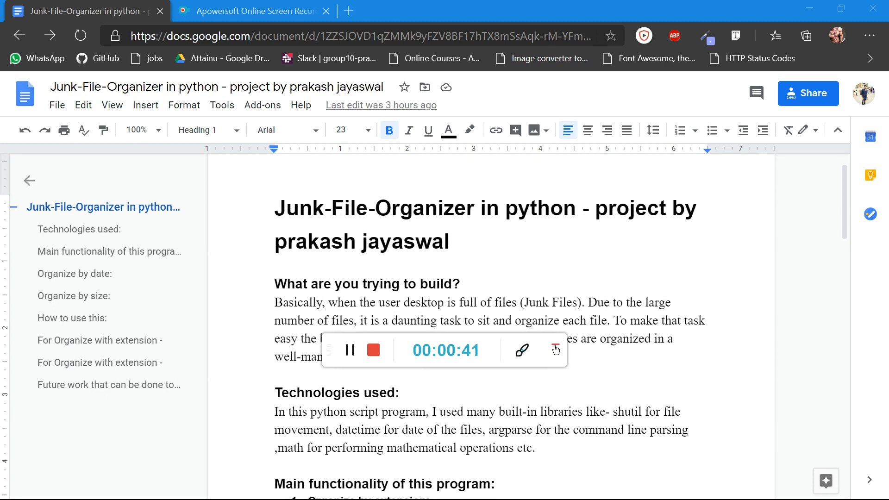
# Scroll the Google Doc to 'How to use this' and 'Future work', then switch to VS Code.
pyautogui.click(556, 349)
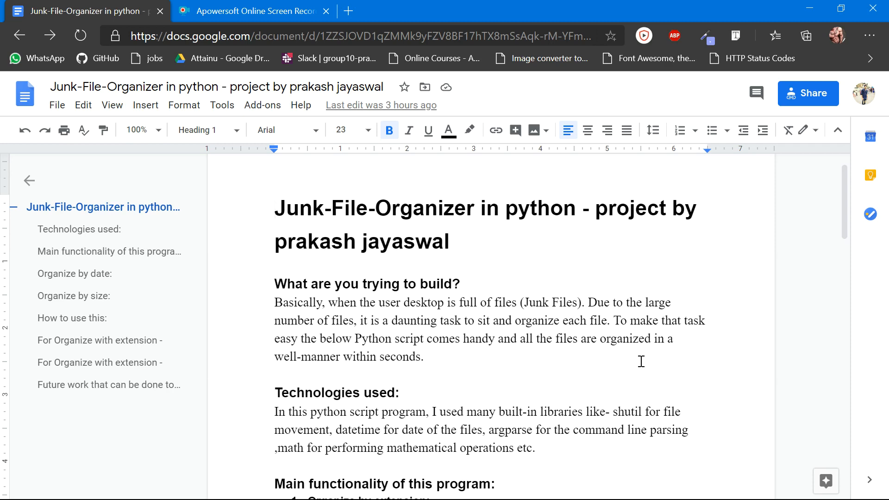
pyautogui.scroll(-3)
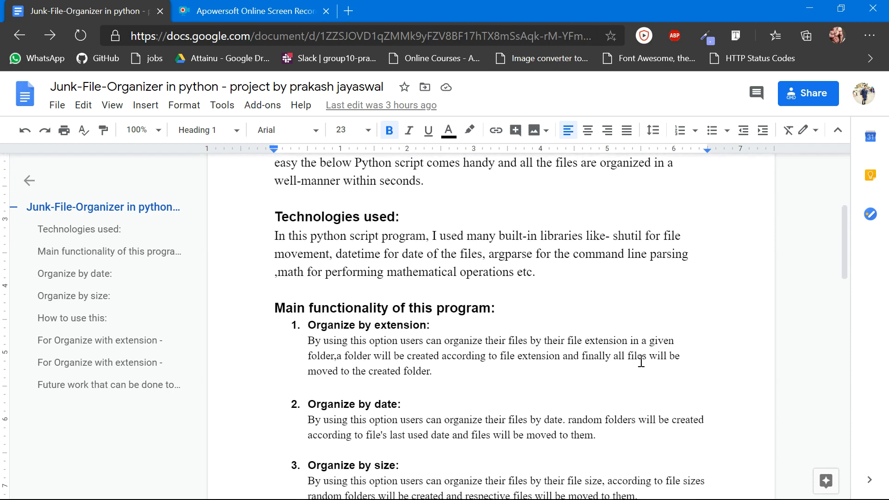
pyautogui.scroll(-3)
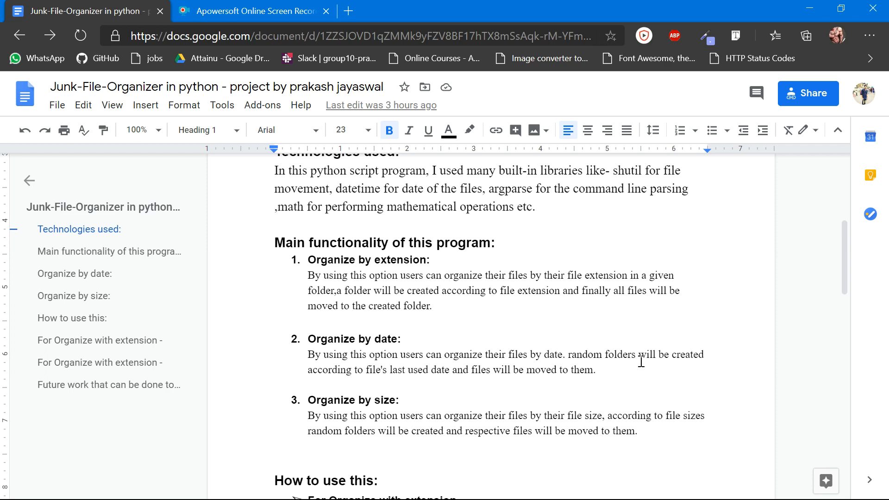
pyautogui.scroll(-3)
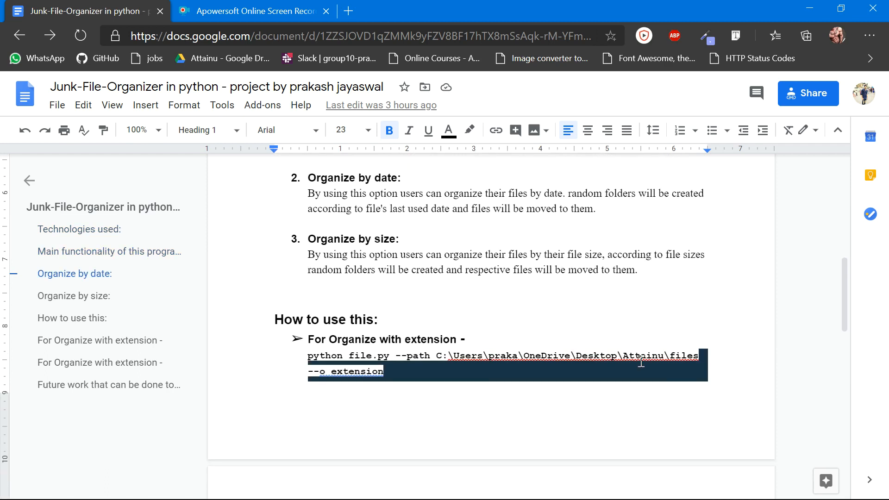
pyautogui.scroll(-3)
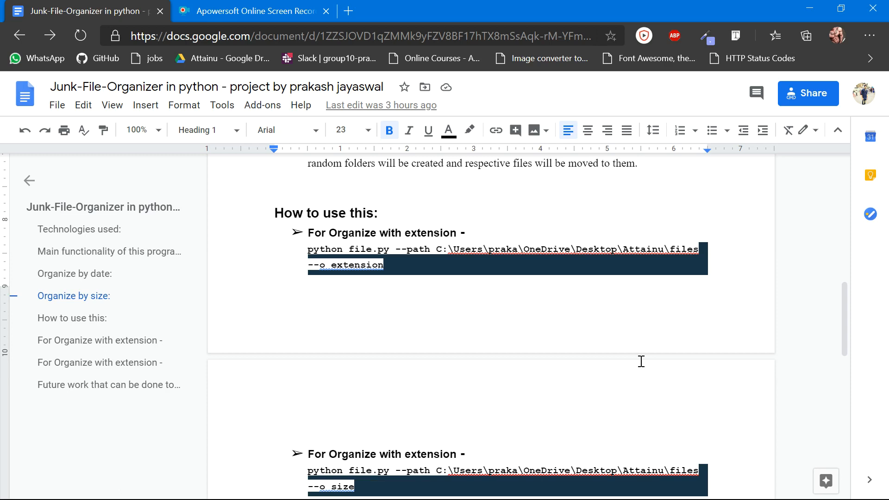
pyautogui.scroll(-3)
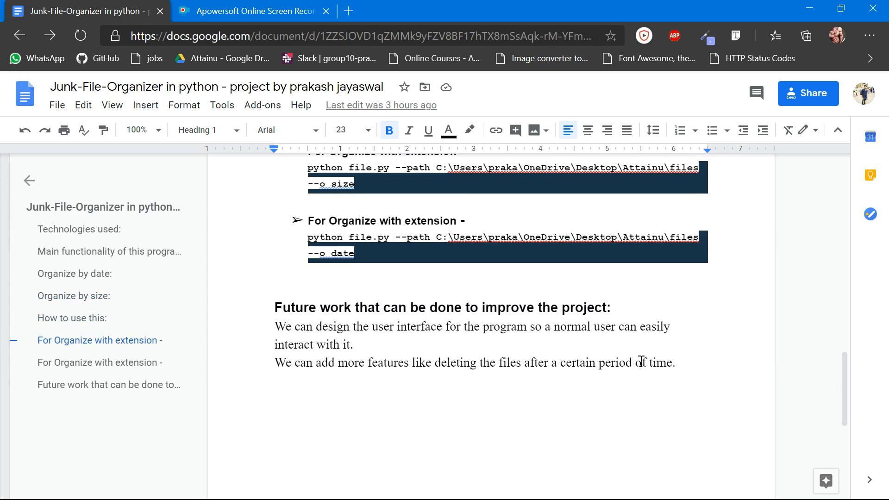
pyautogui.press('alt+tab')
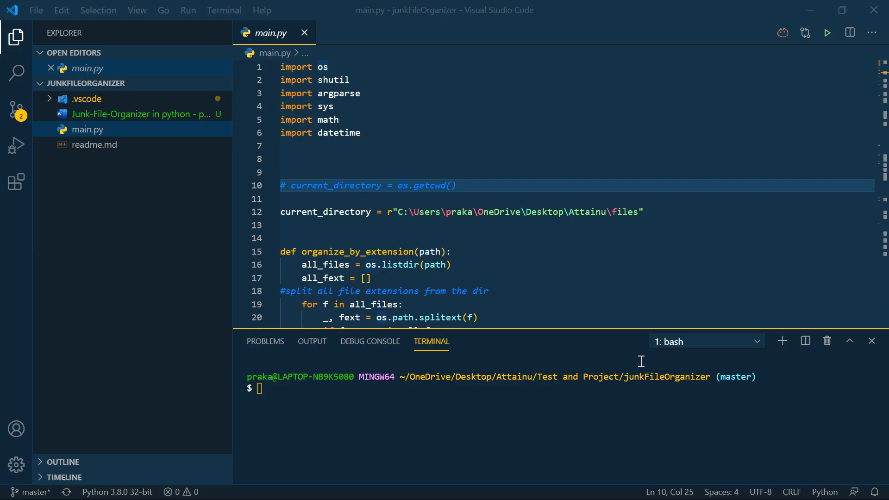
# Run 'python main.py -h' in the terminal to list the path and organize-by options.
pyautogui.click(459, 133)
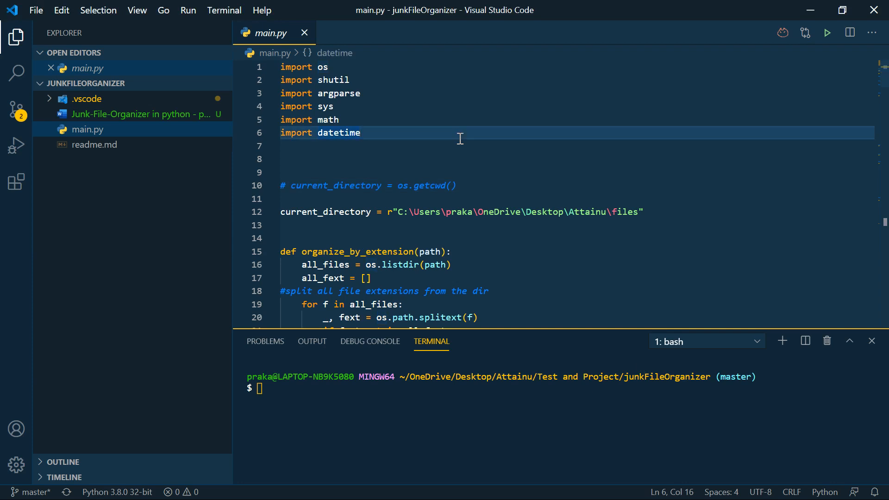
pyautogui.moveTo(434, 233)
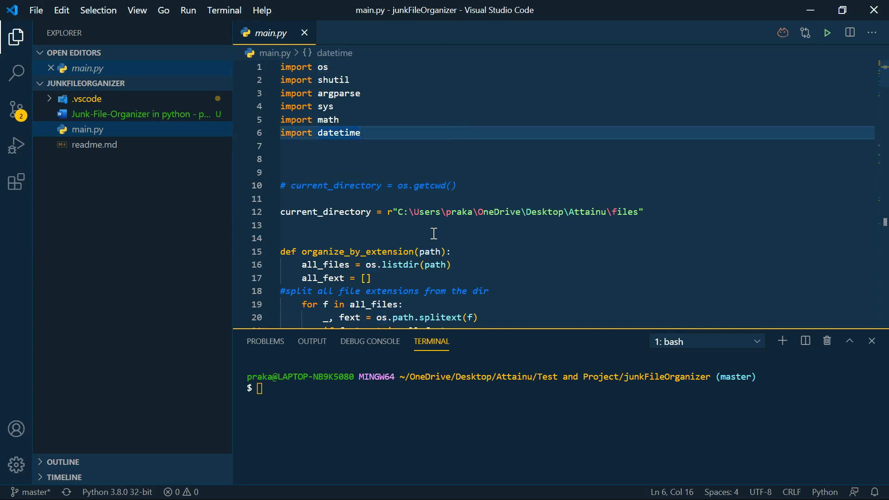
pyautogui.moveTo(409, 199)
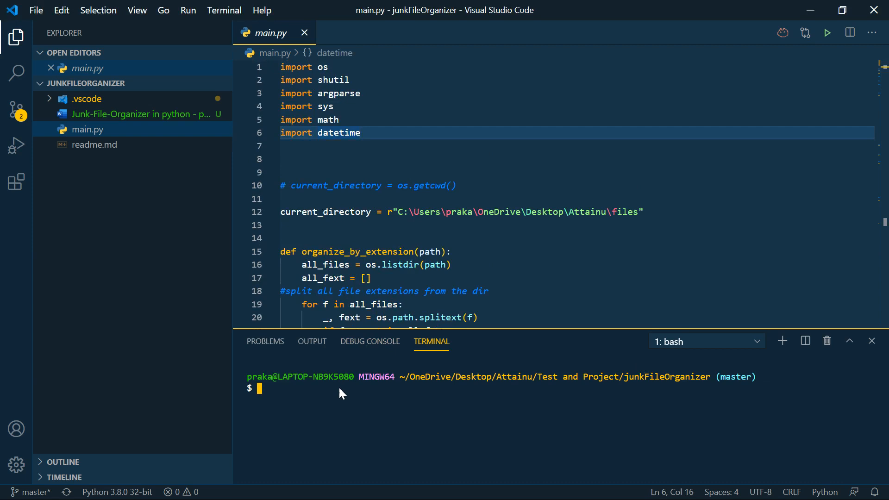
pyautogui.write('pyth')
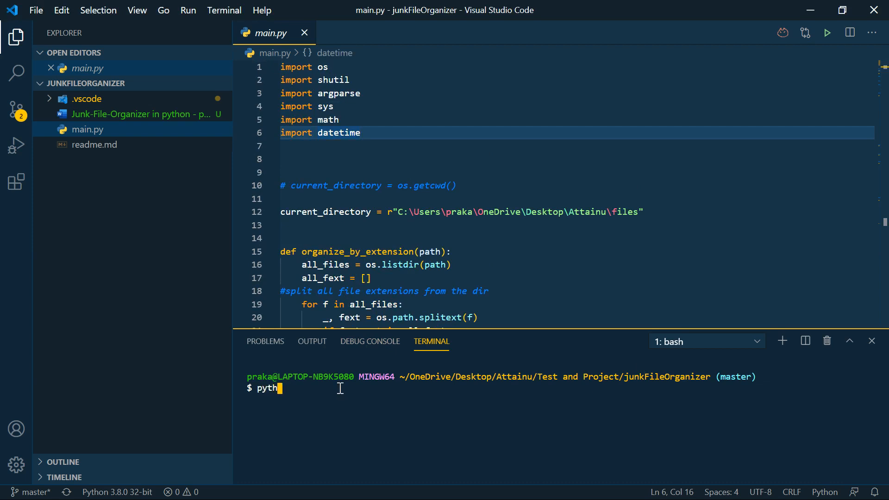
pyautogui.write('on m')
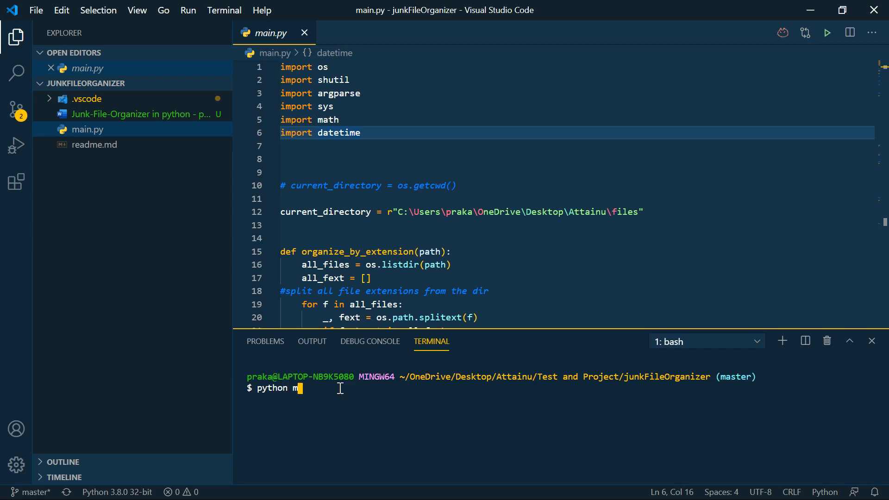
pyautogui.write('ain.py')
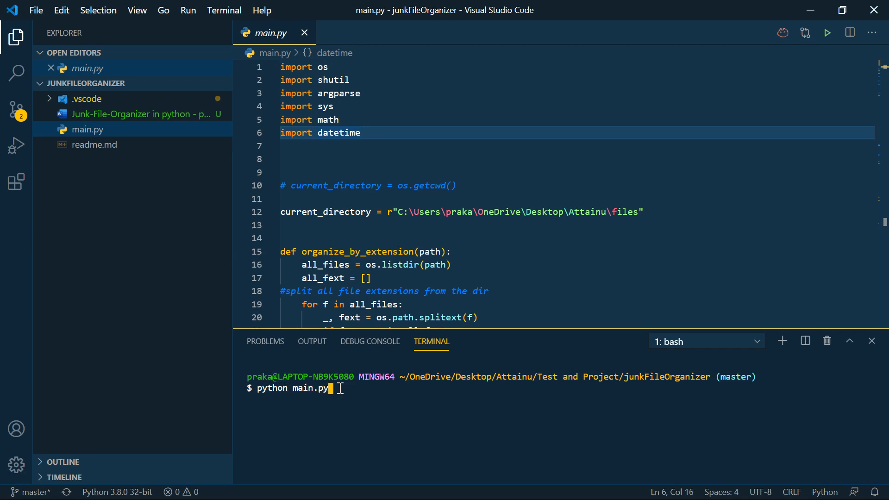
pyautogui.write('-h')
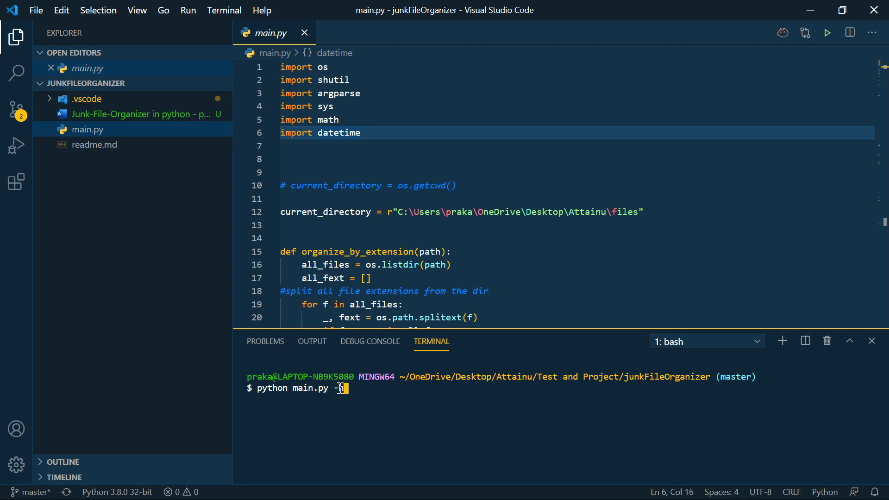
pyautogui.press('Return')
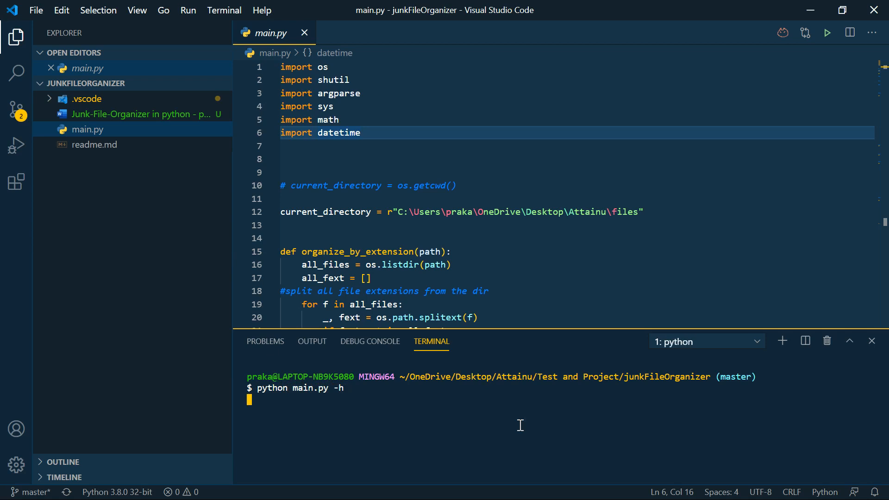
pyautogui.press('Return')
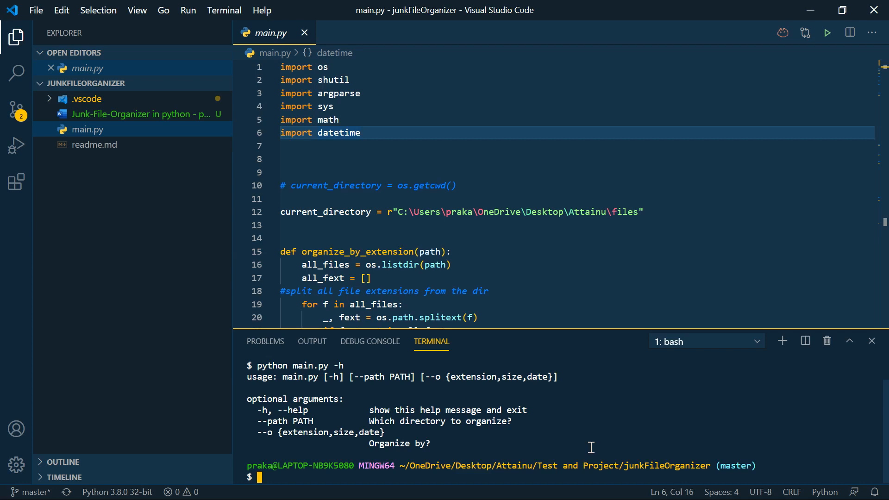
pyautogui.scroll(-3)
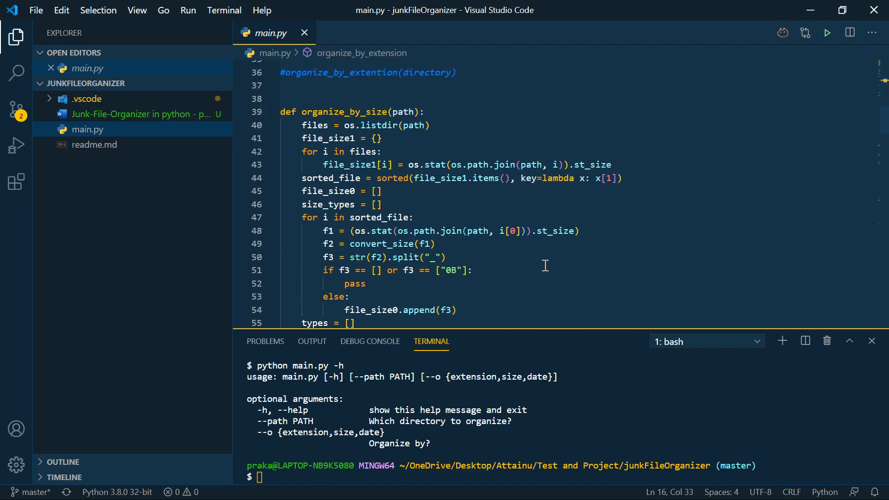
pyautogui.scroll(-3)
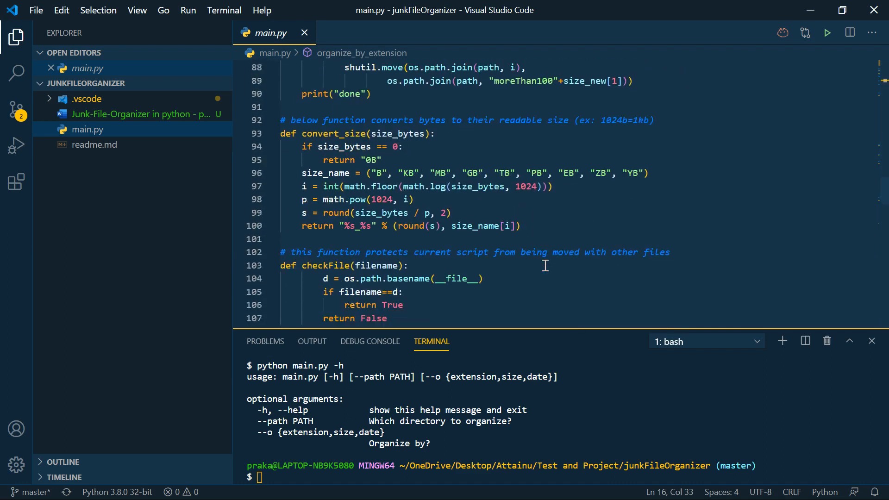
pyautogui.scroll(-3)
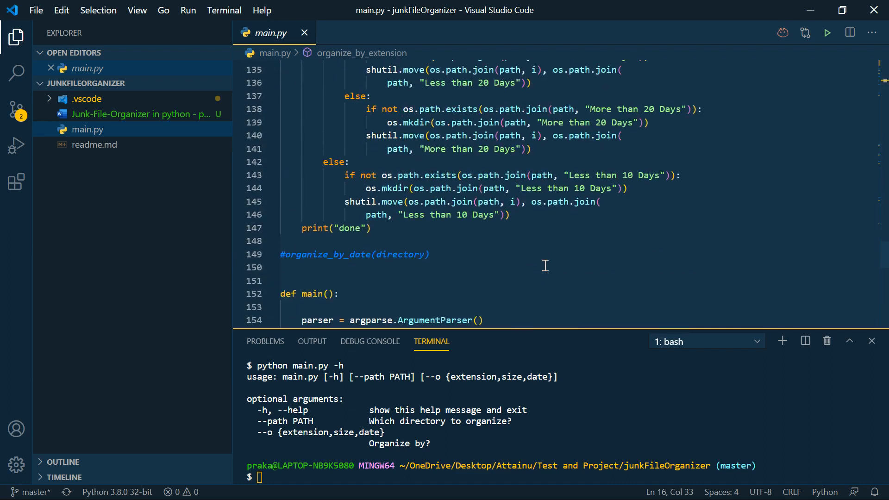
pyautogui.scroll(-3)
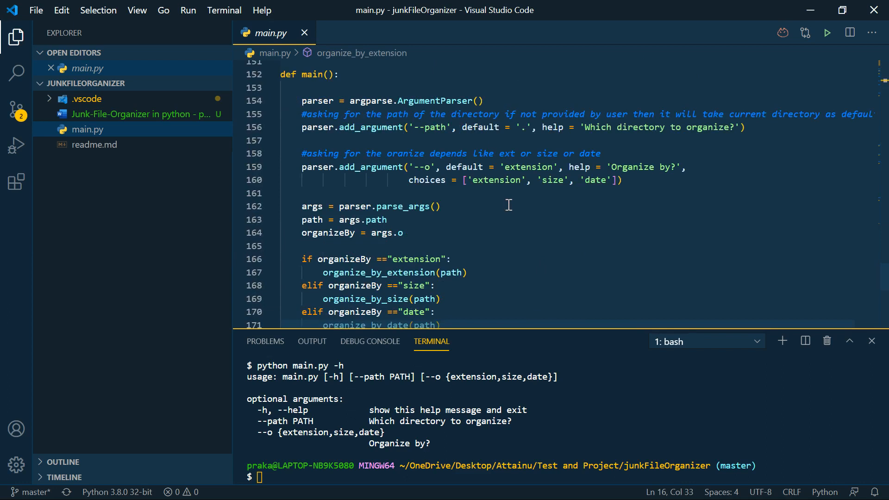
pyautogui.moveTo(489, 137)
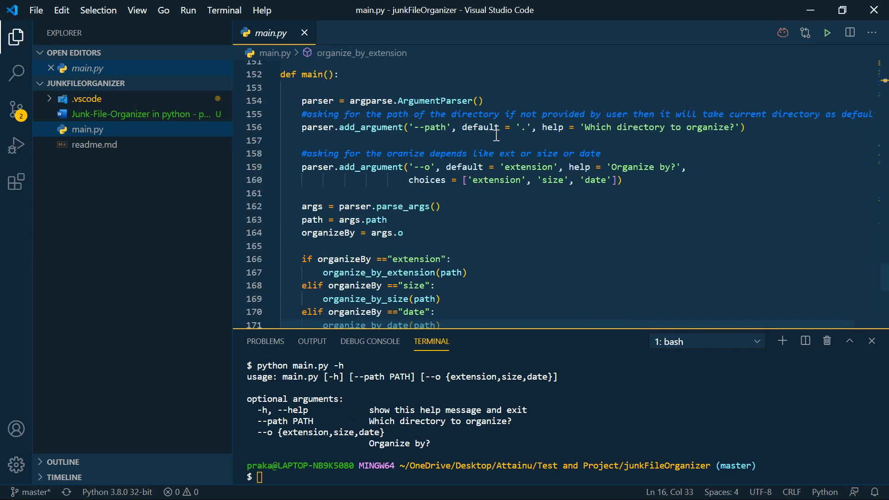
pyautogui.moveTo(508, 173)
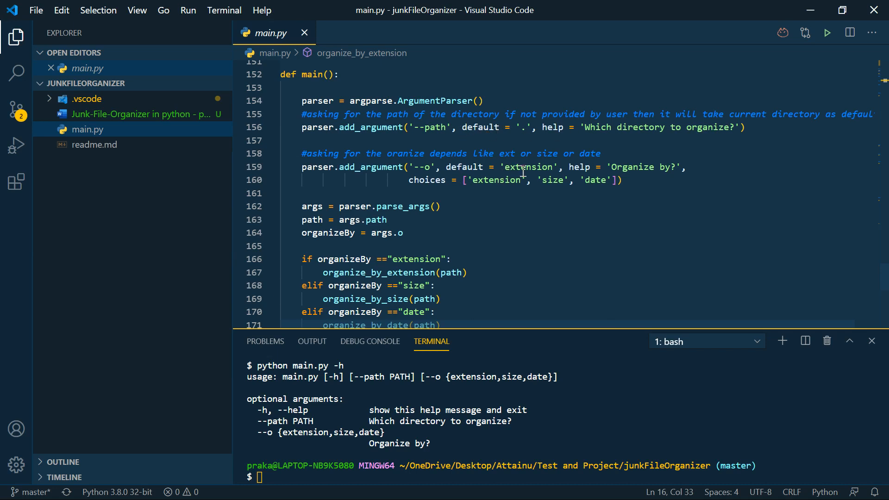
pyautogui.scroll(-3)
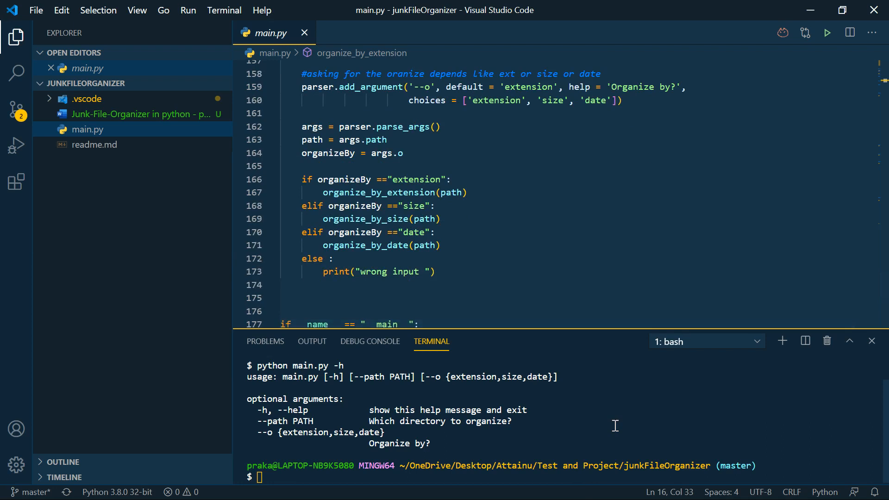
pyautogui.click(437, 272)
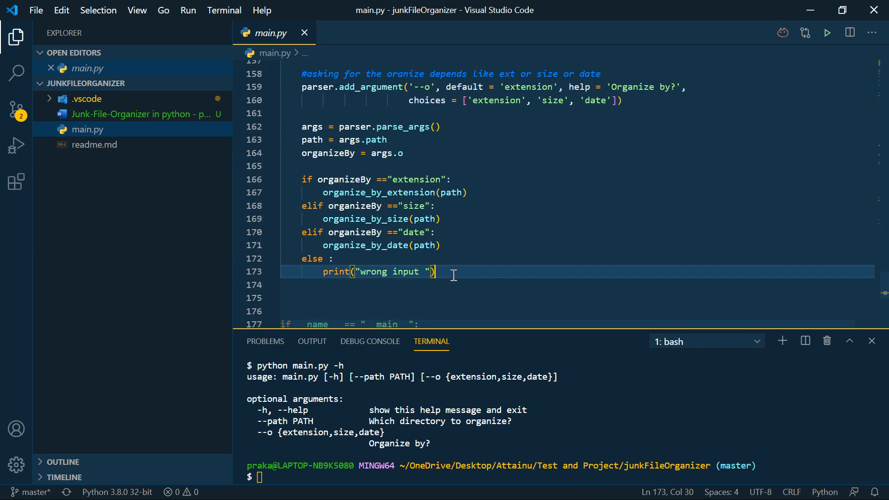
pyautogui.press('alt+tab')
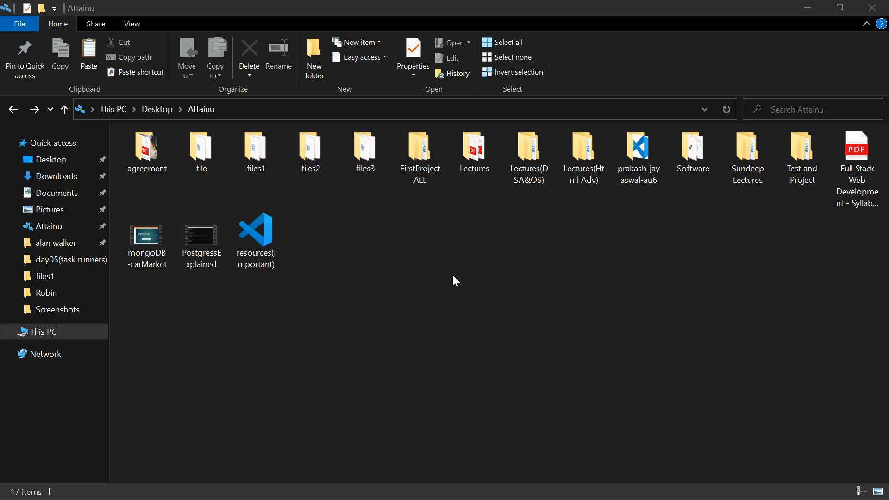
# Inspect the 22 unsorted mixed files in files1 and files3, then return to VS Code.
pyautogui.click(255, 152)
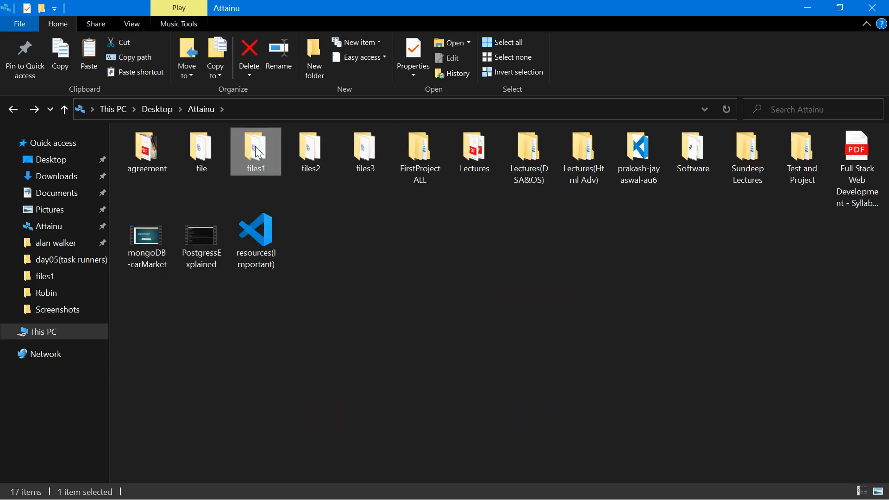
pyautogui.doubleClick(255, 147)
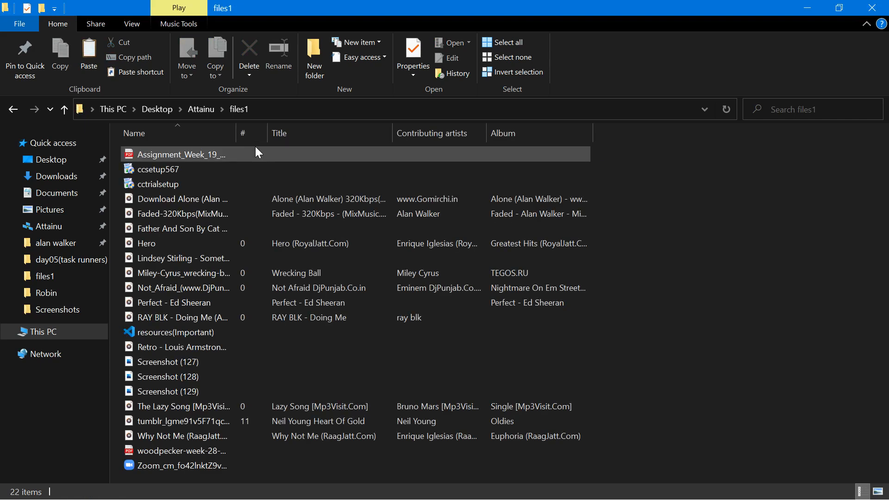
pyautogui.click(182, 213)
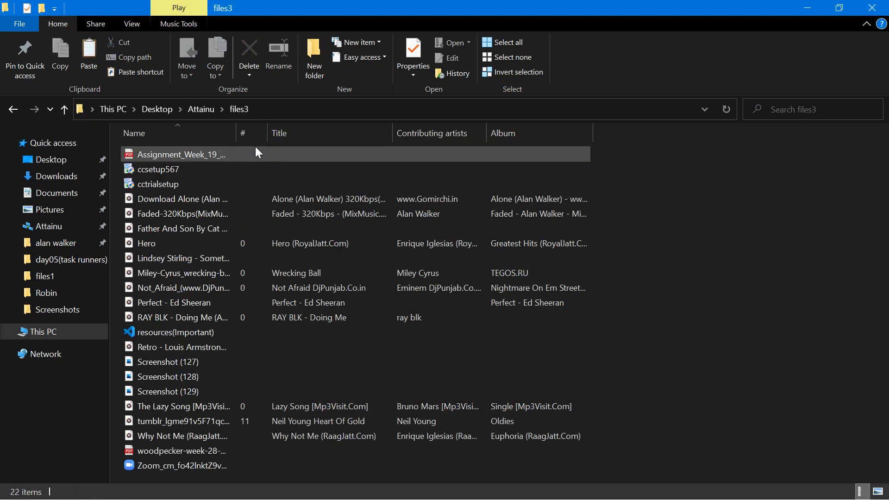
pyautogui.click(64, 109)
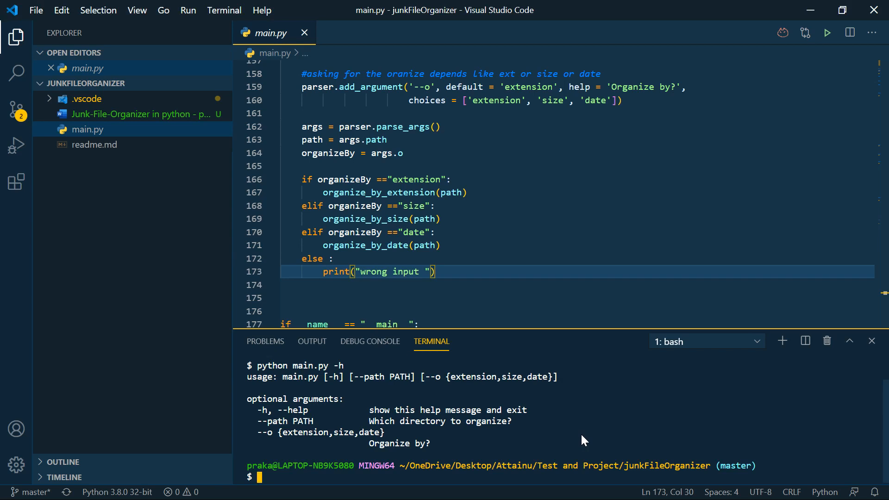
# Run main.py with --path C:\Users\praka\OneDrive\Desktop\Attainu\files1 and -o extension.
pyautogui.write('python')
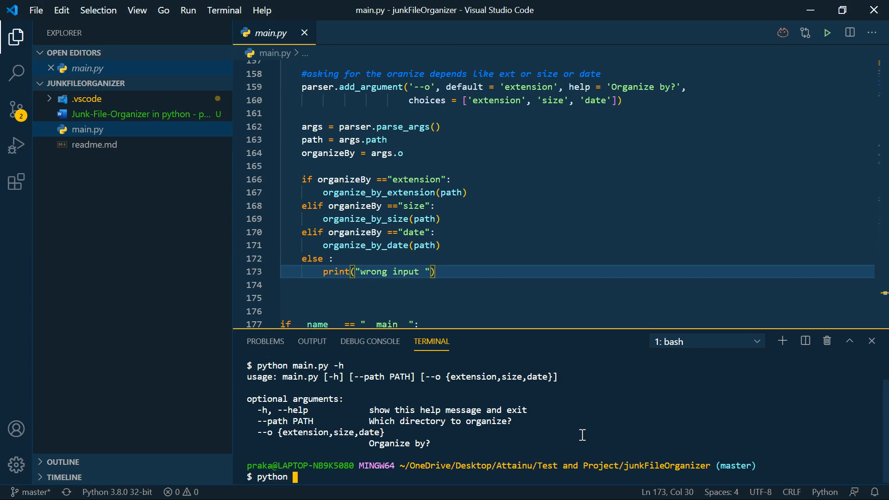
pyautogui.write('main.py')
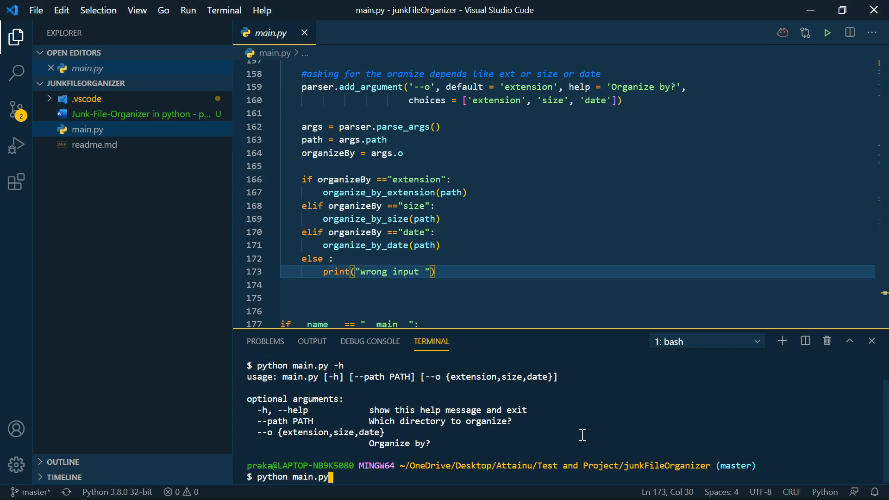
pyautogui.write('--pat')
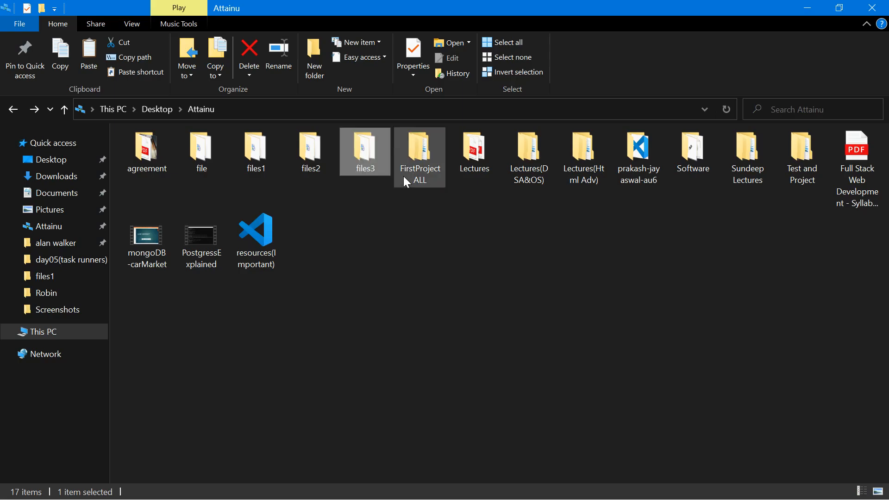
pyautogui.click(255, 150)
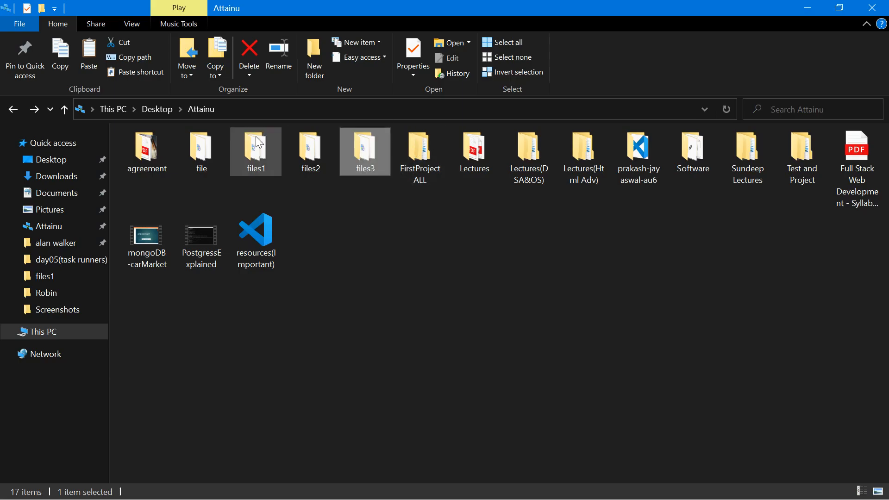
pyautogui.doubleClick(255, 147)
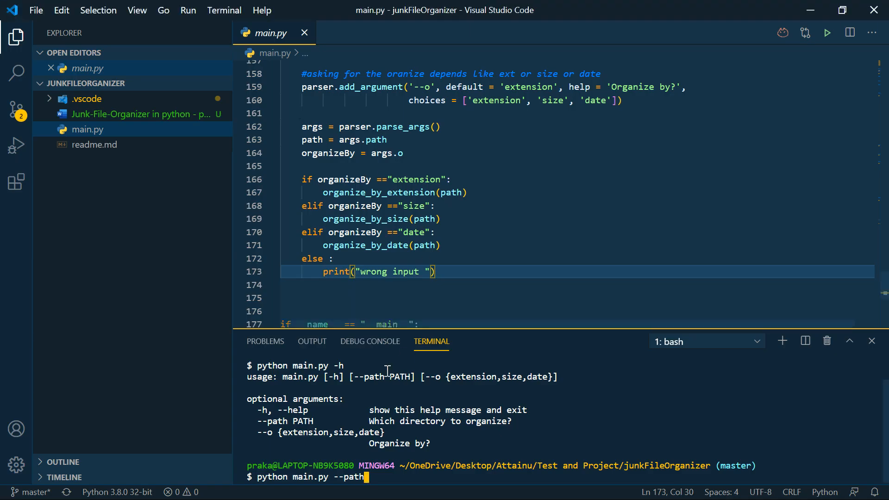
pyautogui.write('"')
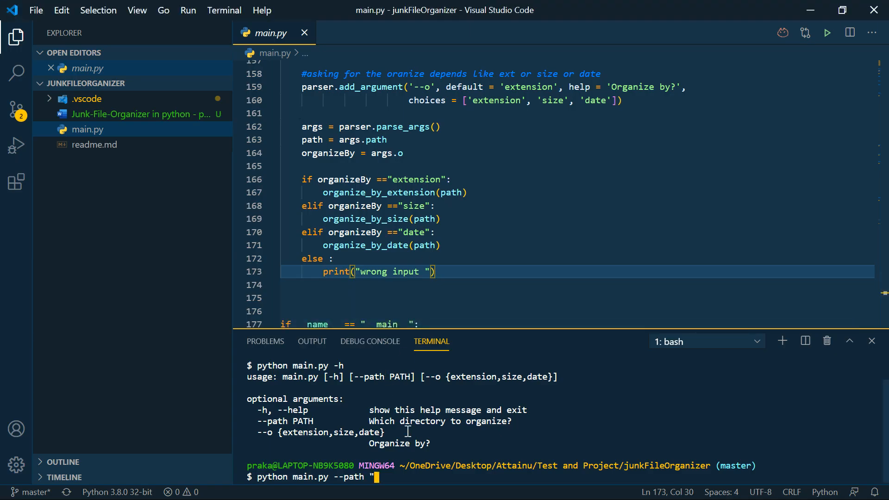
pyautogui.write('C:\\Users\\praka\\OneDrive\\Desktop\\Attainu\\files1')
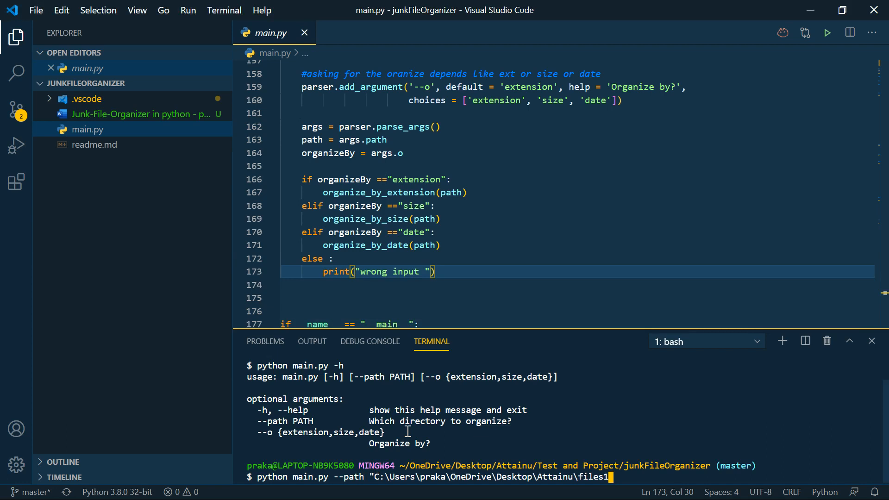
pyautogui.write('--')
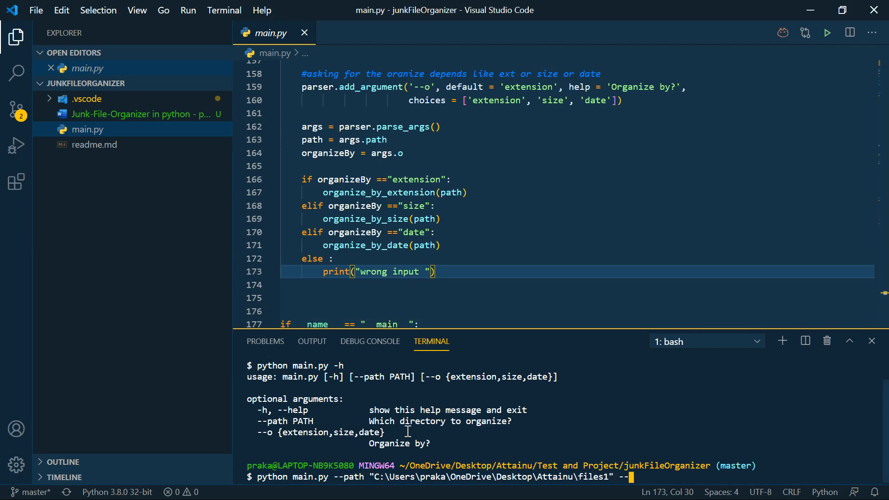
pyautogui.write('o')
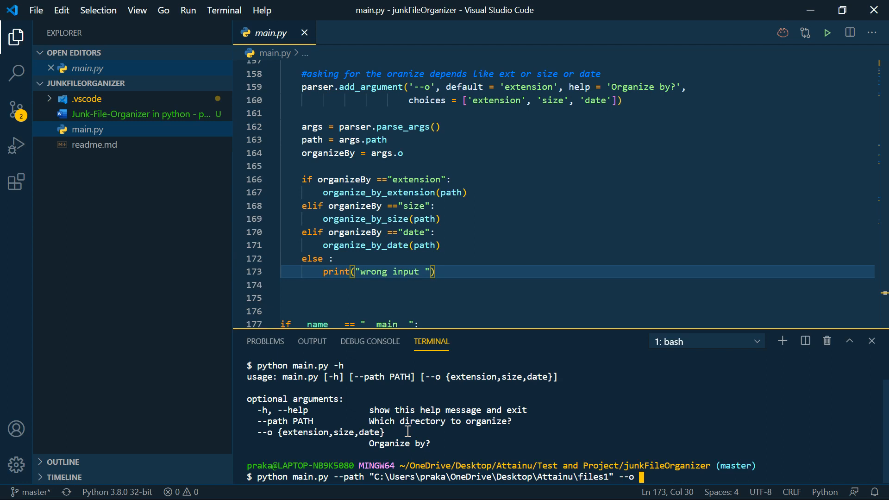
pyautogui.moveTo(712, 404)
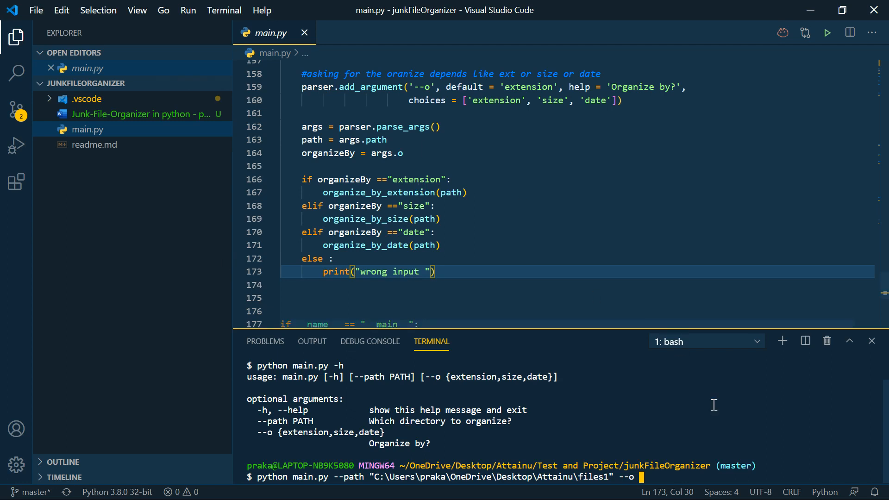
pyautogui.write('extension')
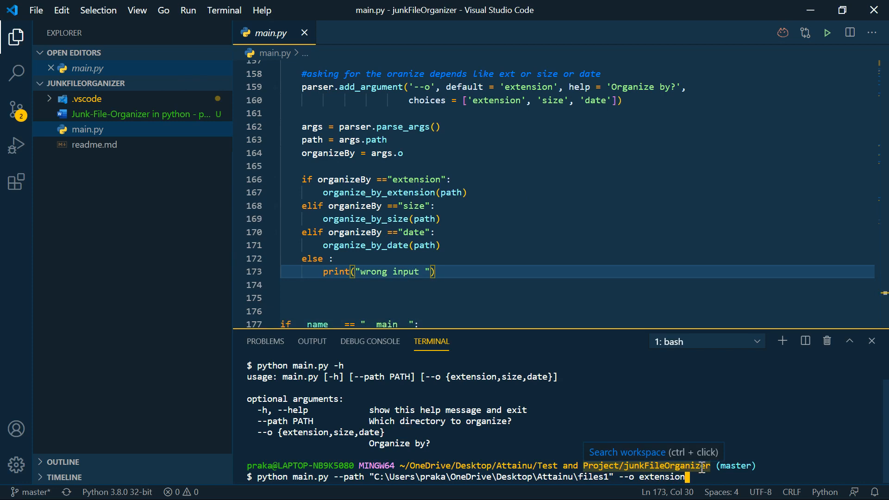
pyautogui.press('Return')
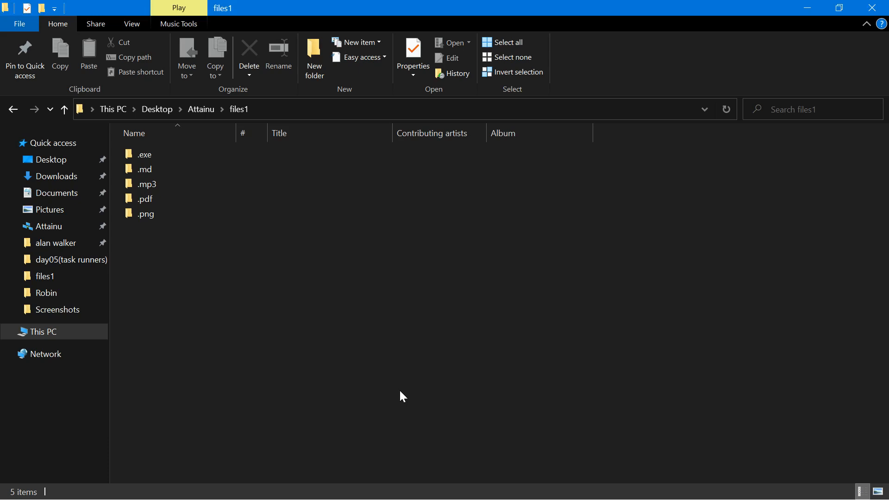
# Confirm files1's .exe folder holds three applications, then reopen files1 from Attainu.
pyautogui.click(145, 154)
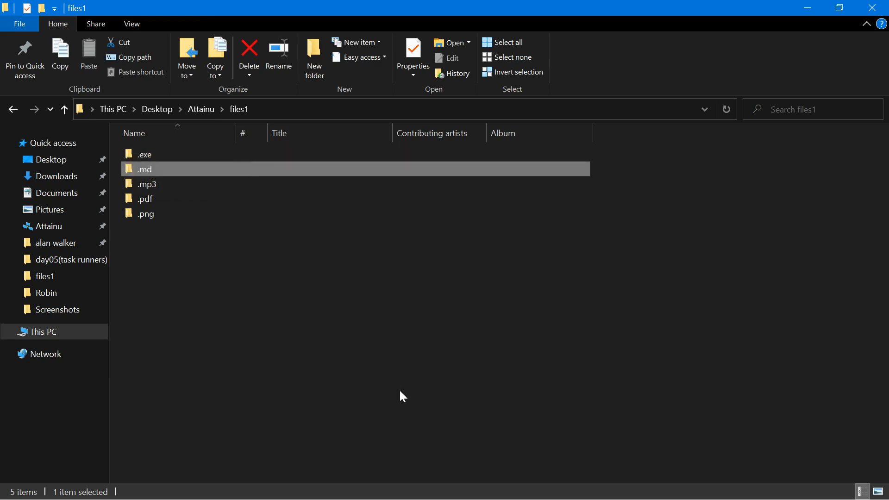
pyautogui.doubleClick(144, 154)
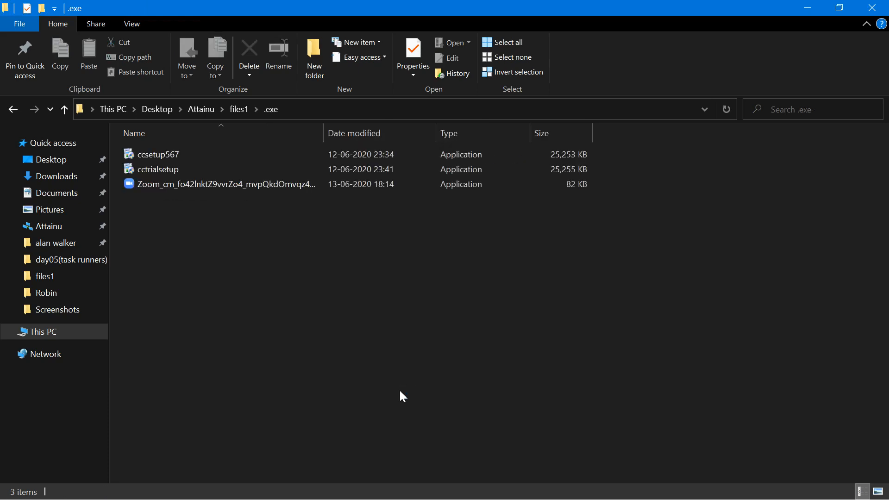
pyautogui.click(64, 109)
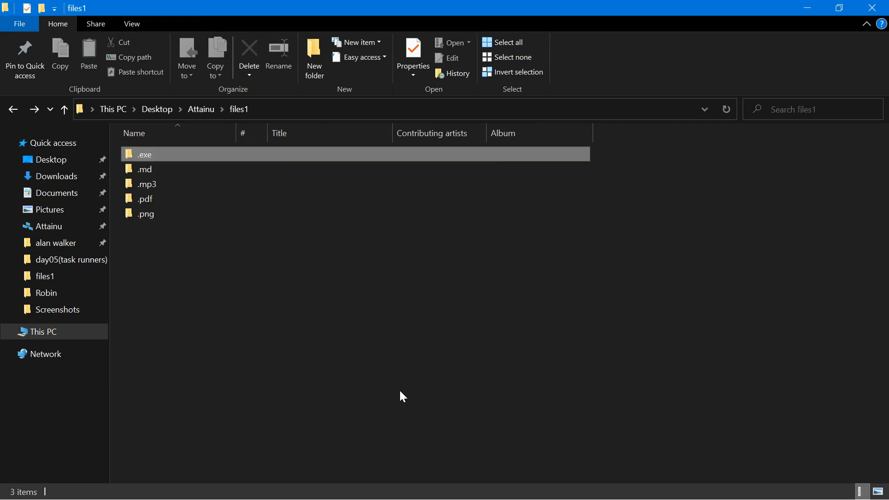
pyautogui.click(145, 169)
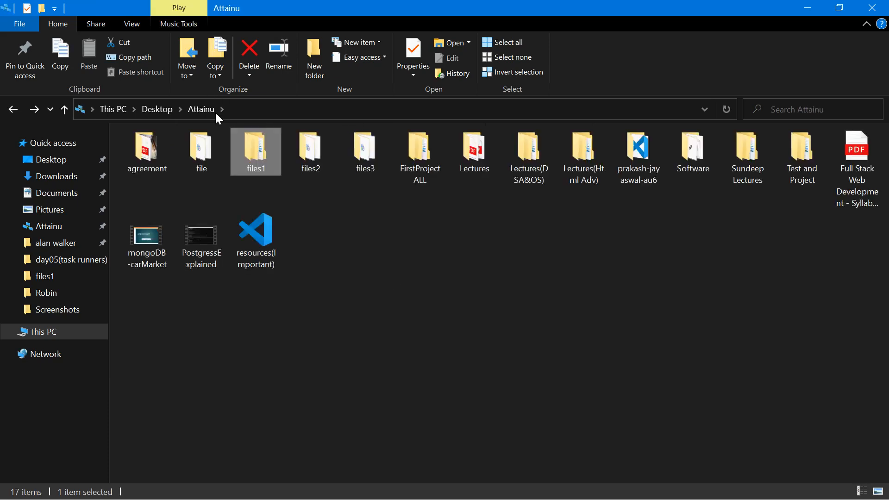
pyautogui.doubleClick(255, 148)
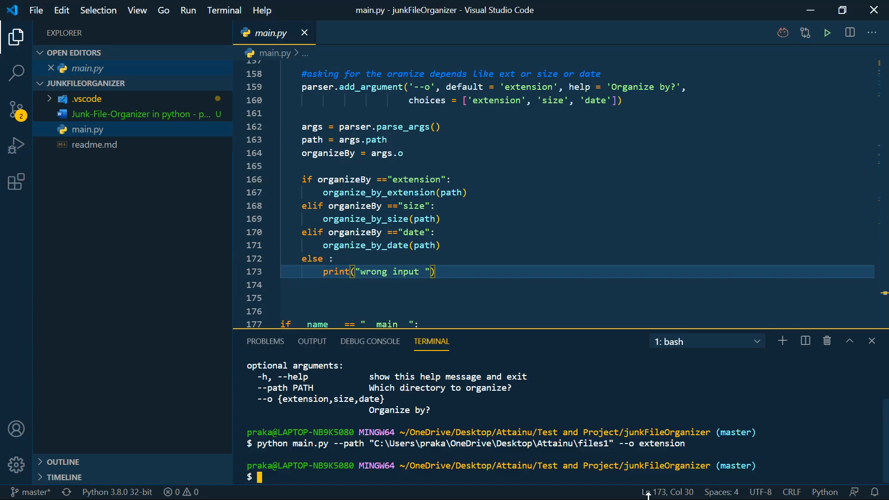
pyautogui.moveTo(531, 407)
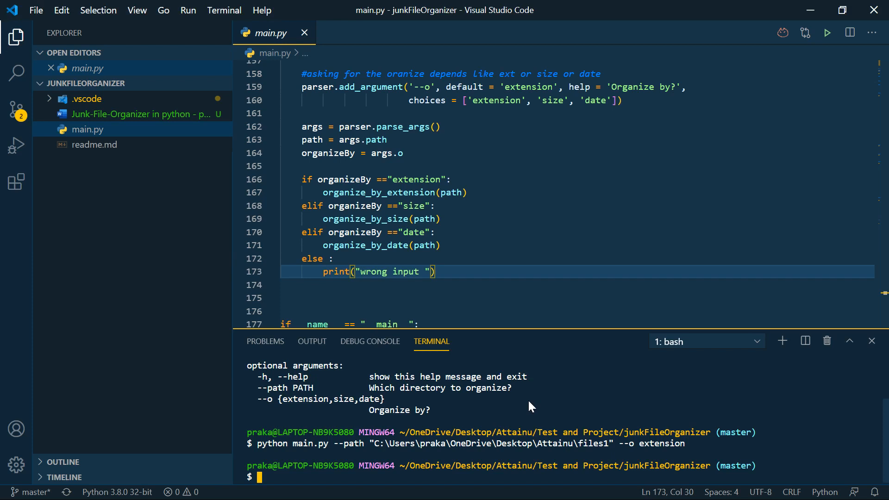
pyautogui.moveTo(831, 440)
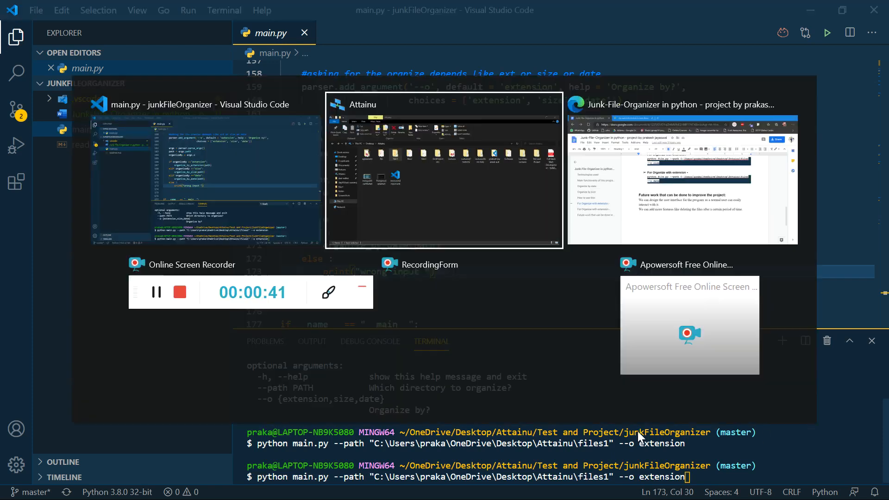
# Rerun the recalled organizer command on files2 with the size option.
pyautogui.click(443, 170)
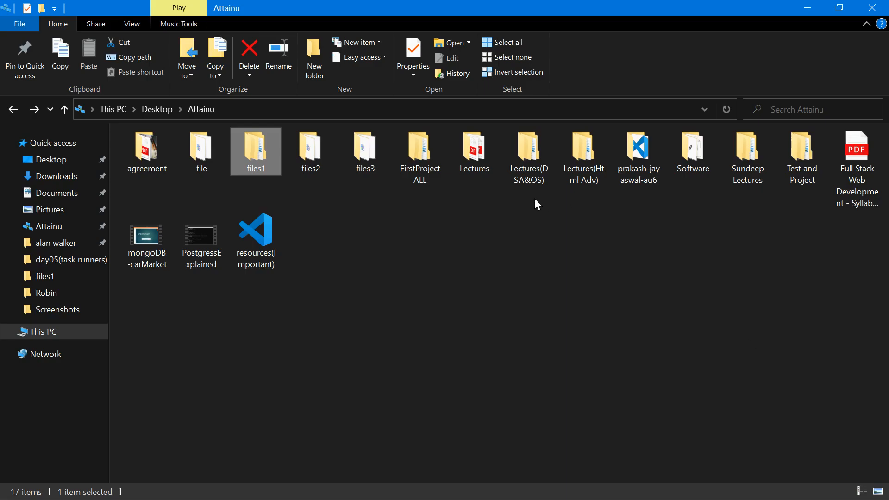
pyautogui.doubleClick(310, 152)
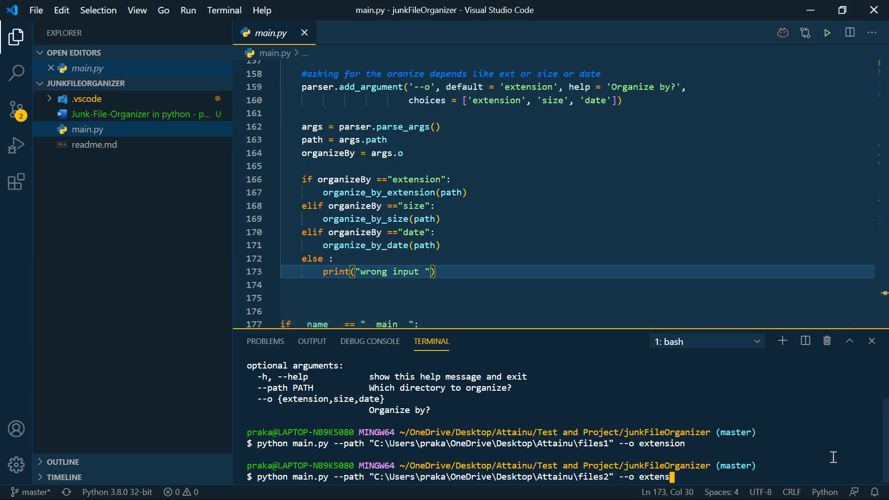
pyautogui.press('Backspace')
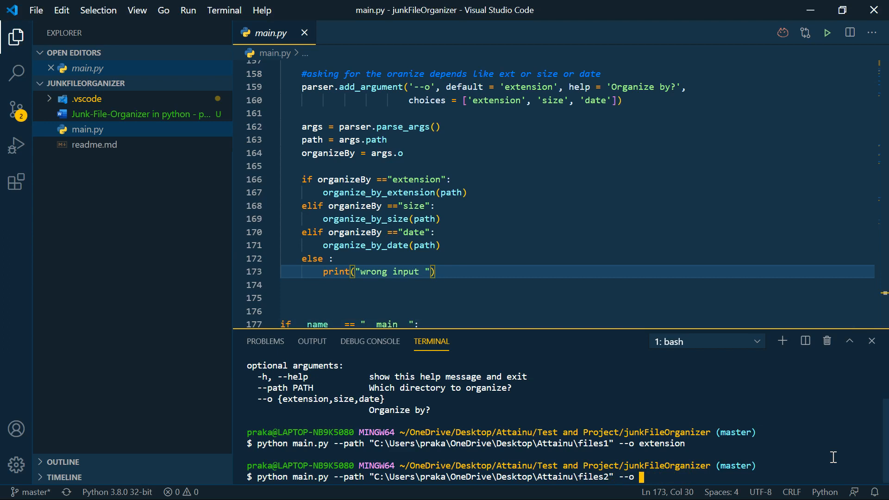
pyautogui.write('size')
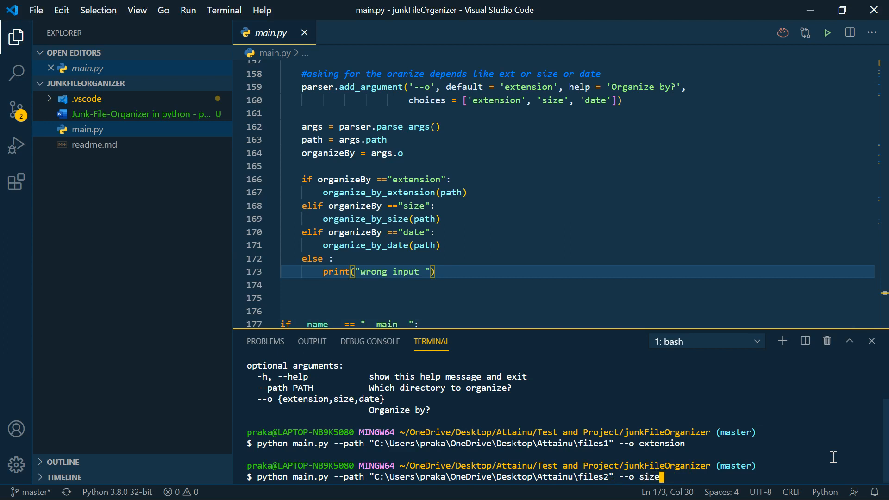
pyautogui.press('Return')
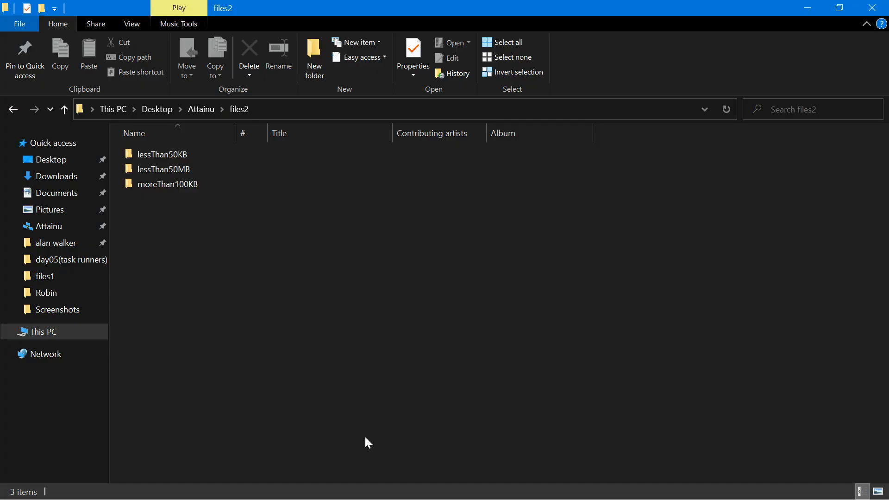
# Inspect files2's size folders, including lessThan50MB at 114 MB, then return to VS Code.
pyautogui.click(161, 154)
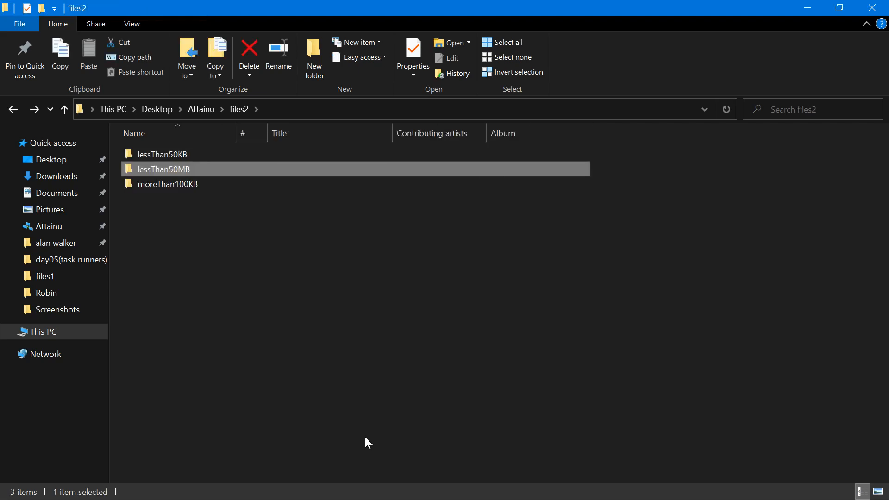
pyautogui.doubleClick(167, 184)
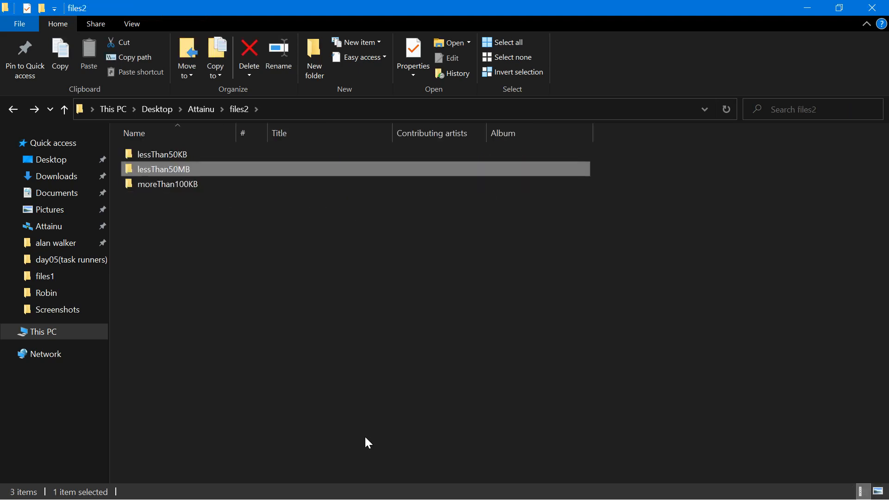
pyautogui.moveTo(162, 169)
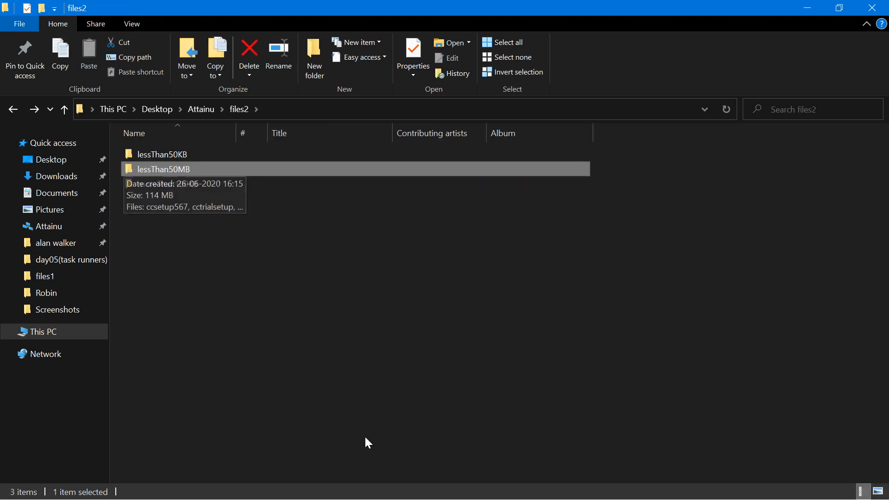
pyautogui.doubleClick(163, 169)
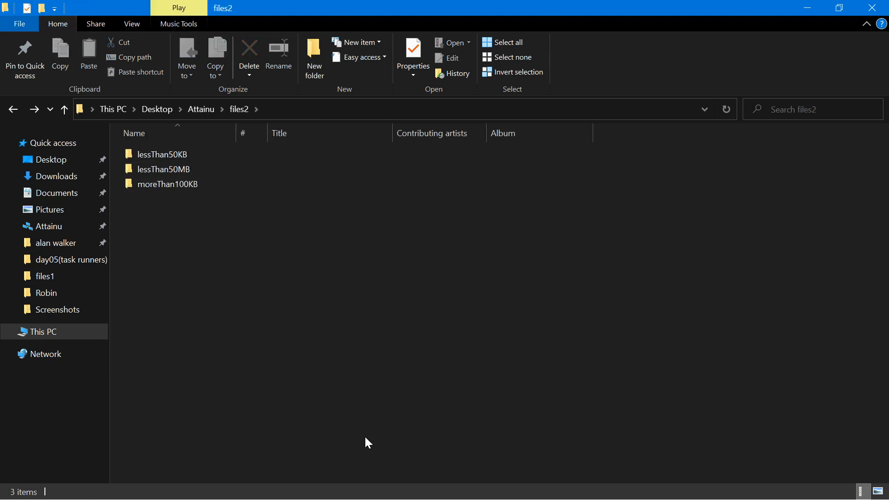
pyautogui.press('alt+tab')
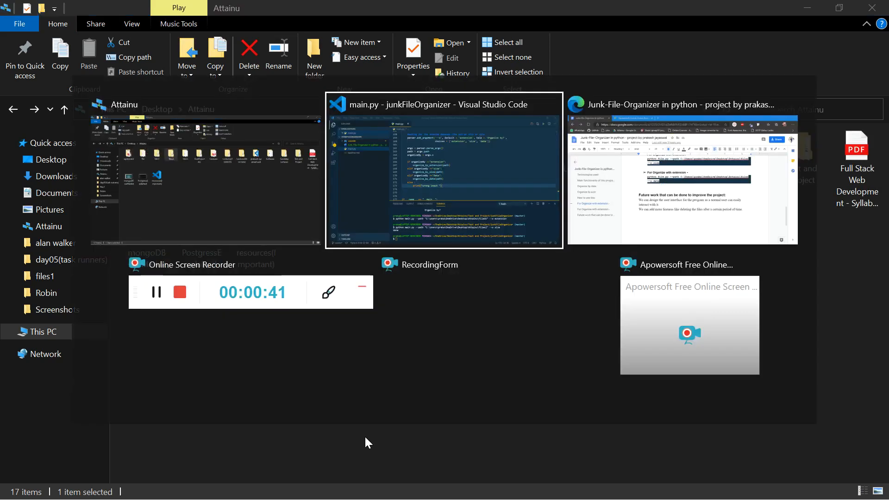
pyautogui.click(443, 170)
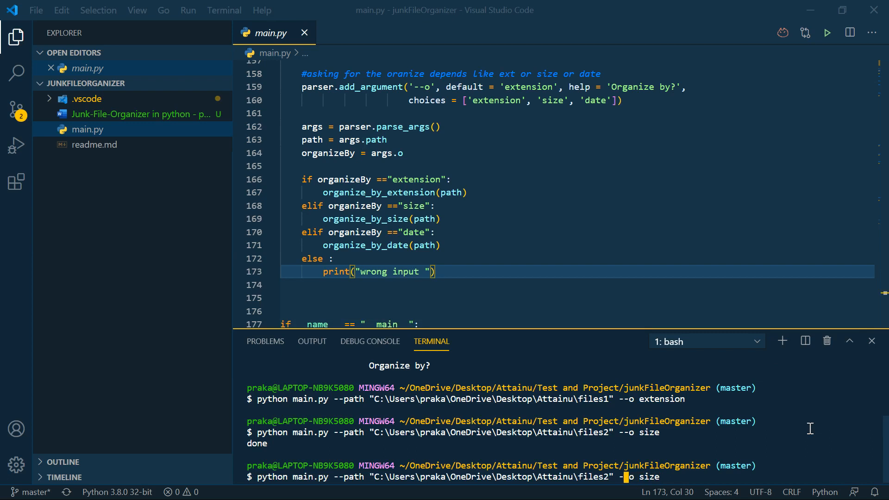
# Edit the recalled command to files3 with the date option and run it.
pyautogui.write('3')
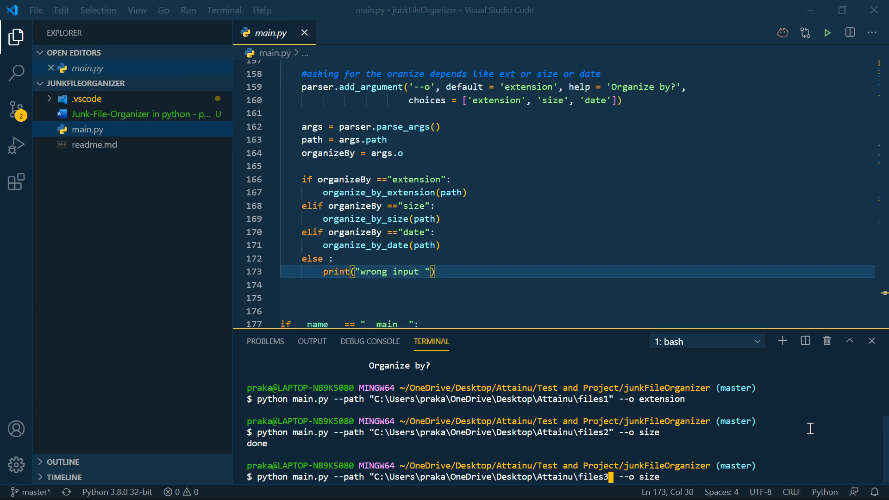
pyautogui.write('d')
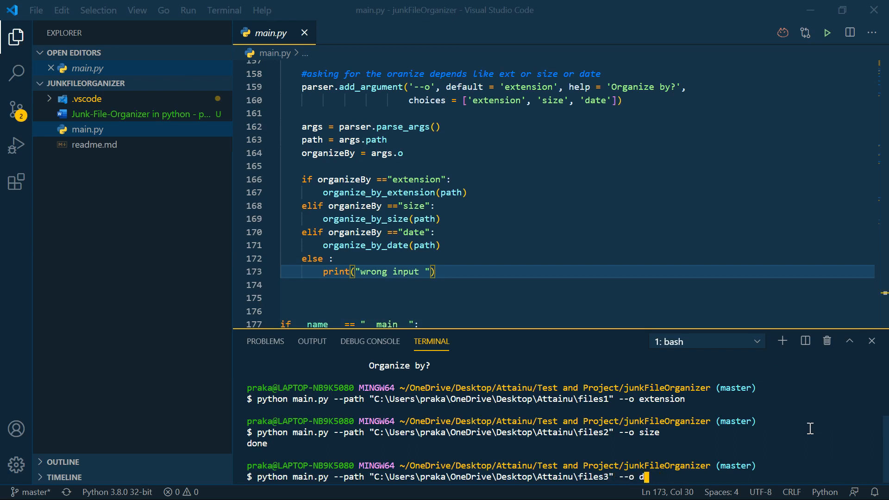
pyautogui.press('Return')
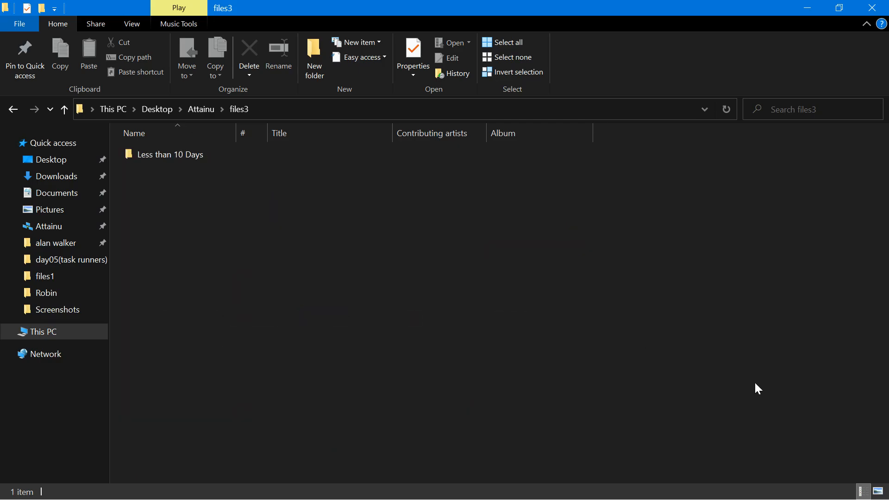
# Open the 'Less than 10 Days' folder inside files3.
pyautogui.click(170, 154)
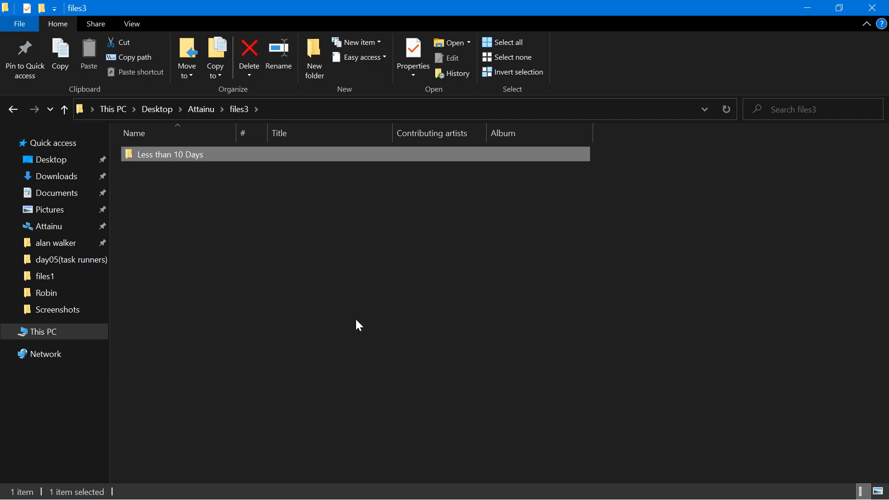
pyautogui.doubleClick(169, 154)
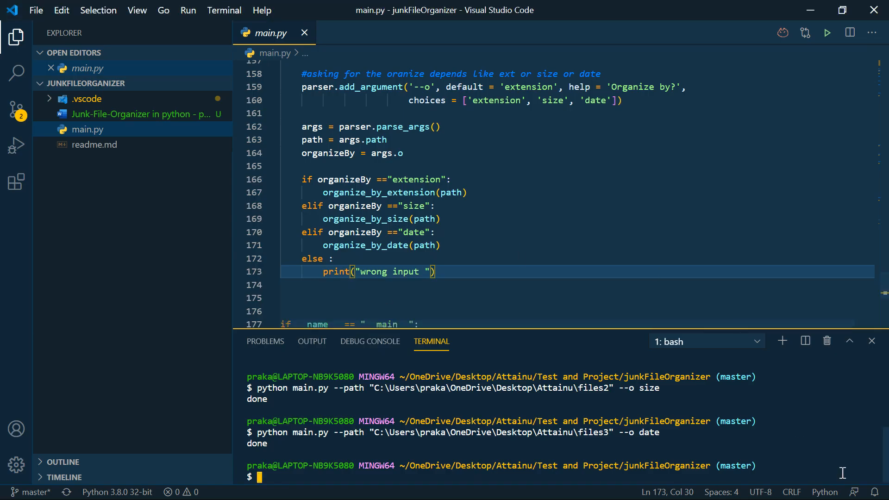
pyautogui.press('alt+tab')
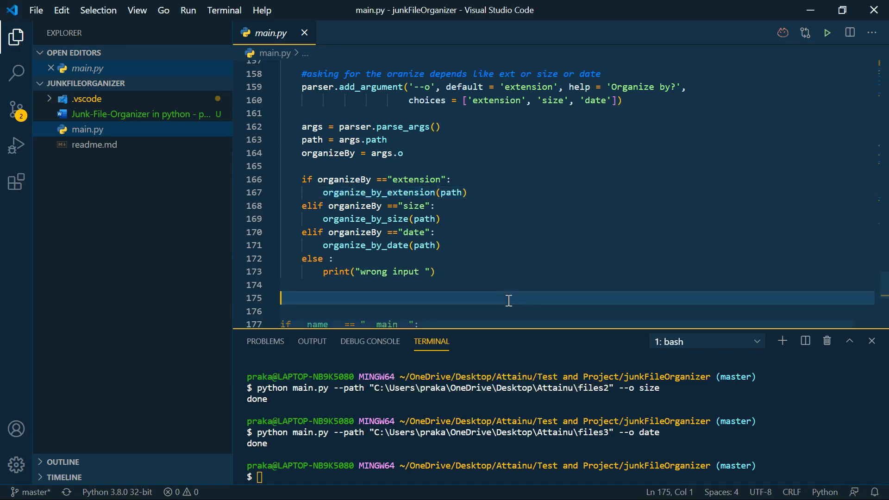
pyautogui.scroll(3)
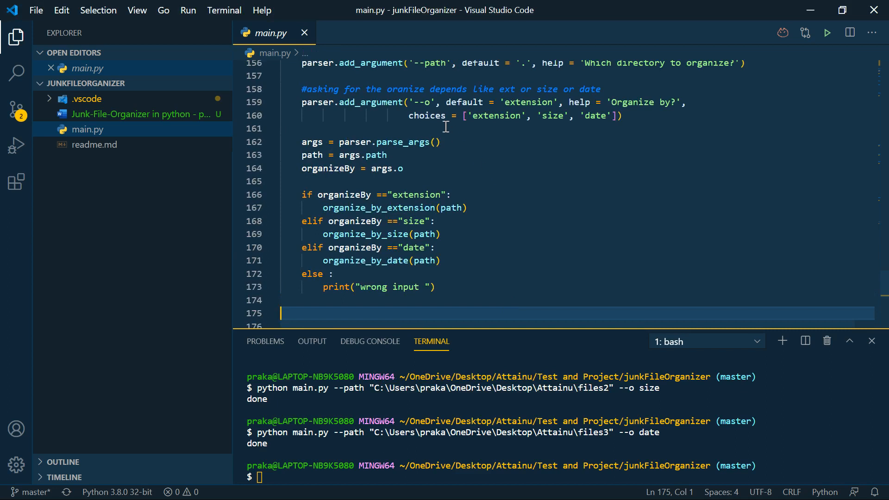
pyautogui.moveTo(775, 472)
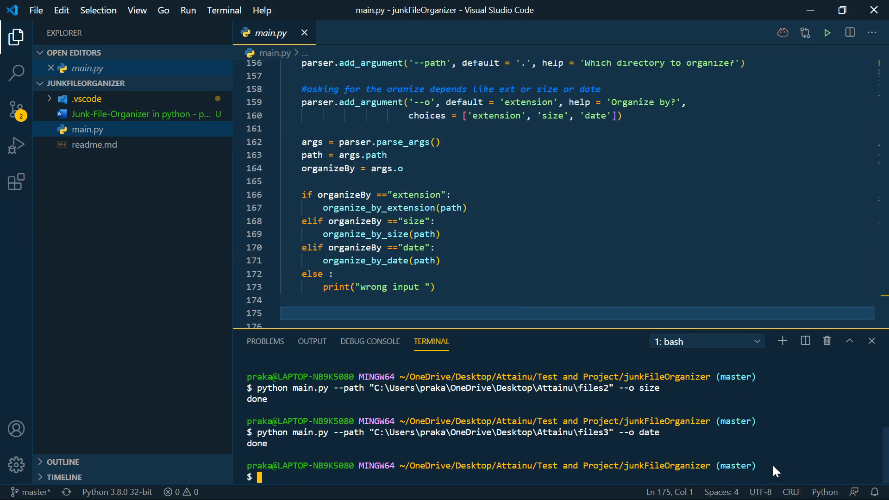
pyautogui.moveTo(530, 63)
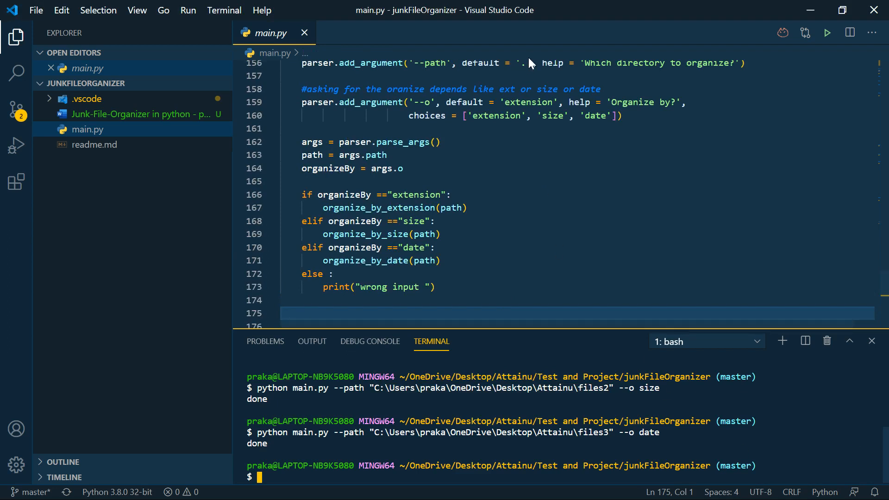
pyautogui.scroll(3)
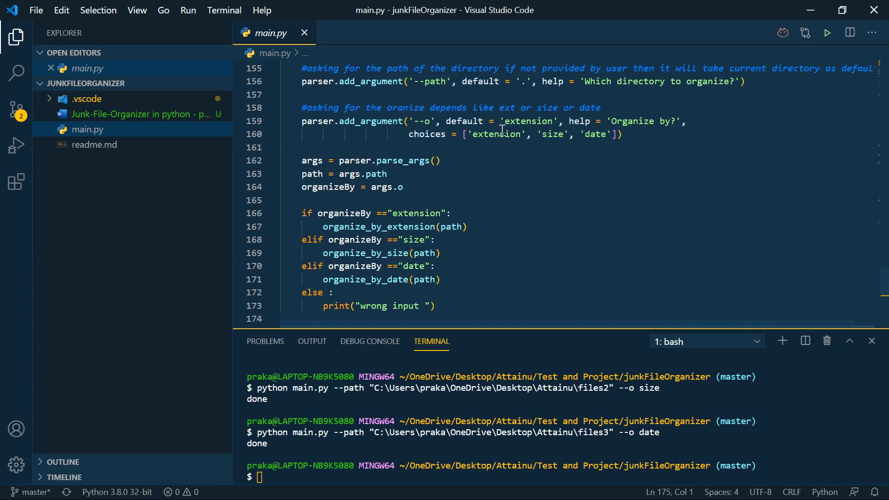
pyautogui.moveTo(549, 129)
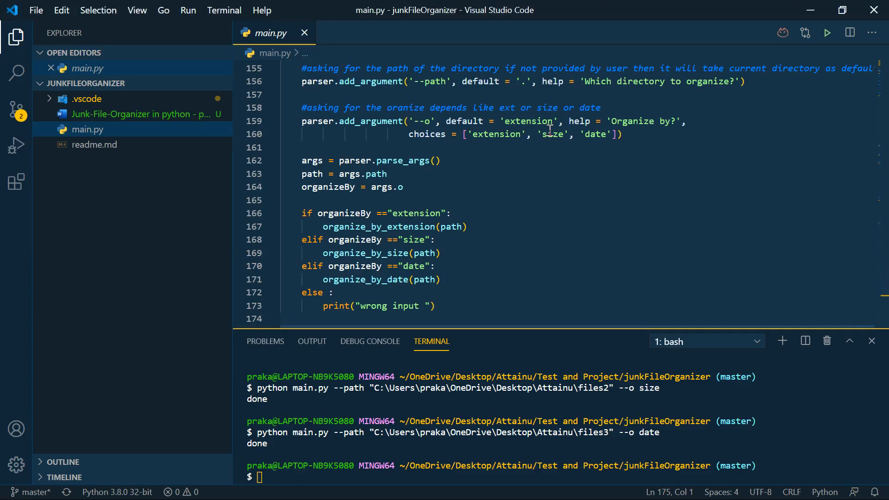
pyautogui.click(95, 144)
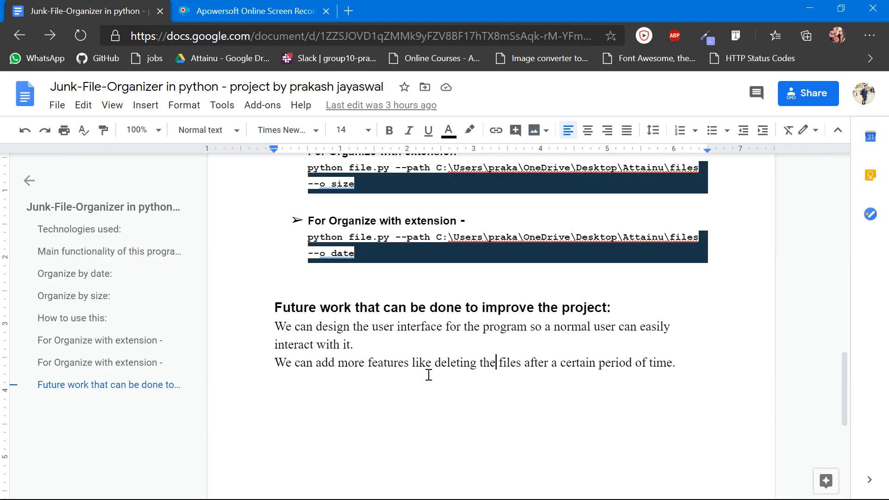
pyautogui.scroll(3)
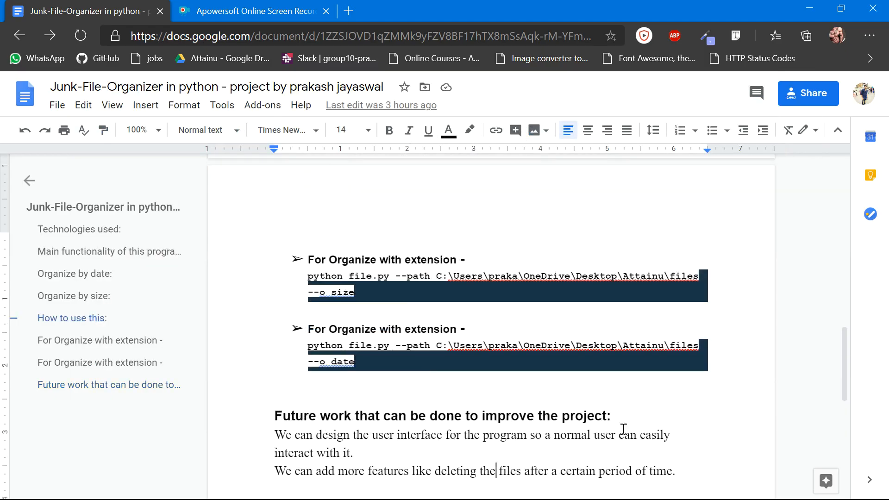
pyautogui.scroll(-3)
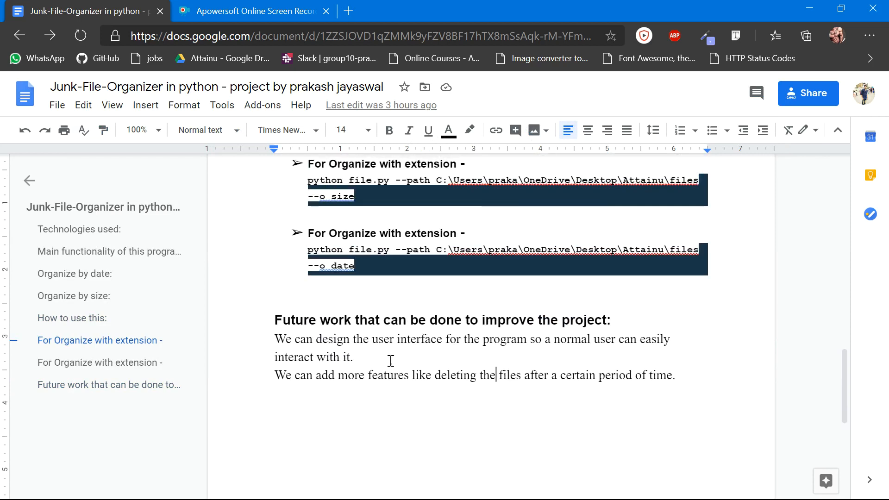
pyautogui.moveTo(380, 362)
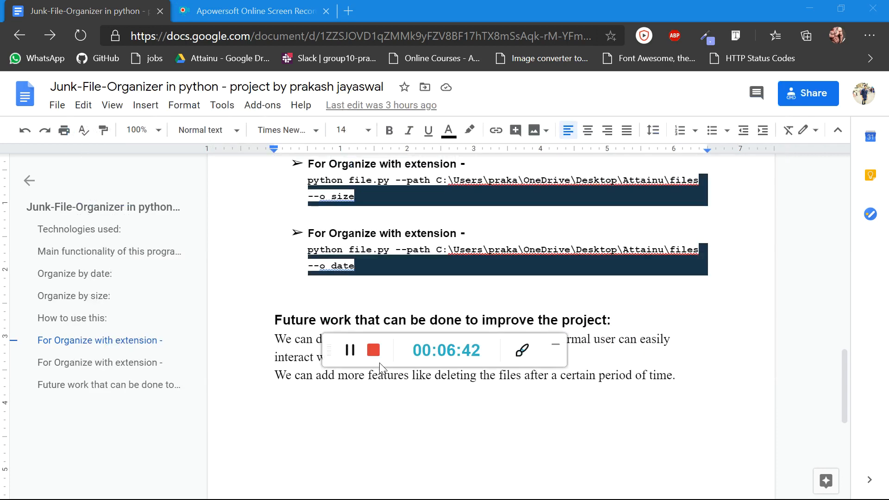
pyautogui.moveTo(350, 350)
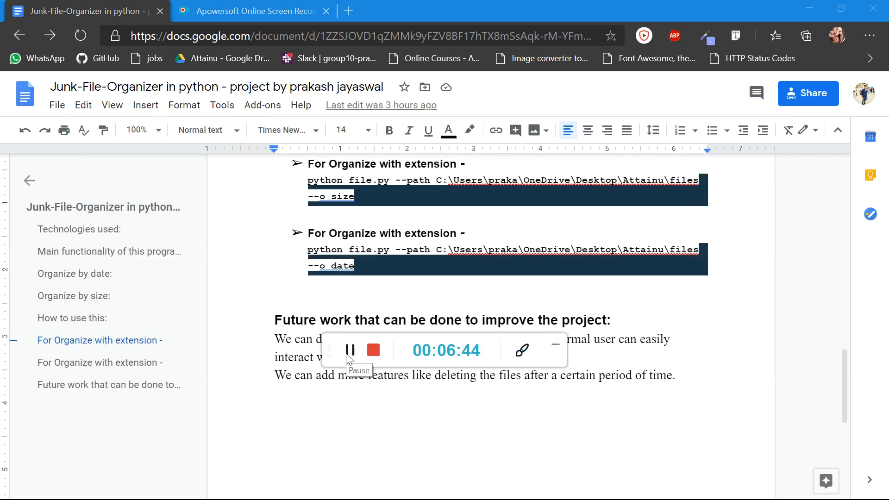